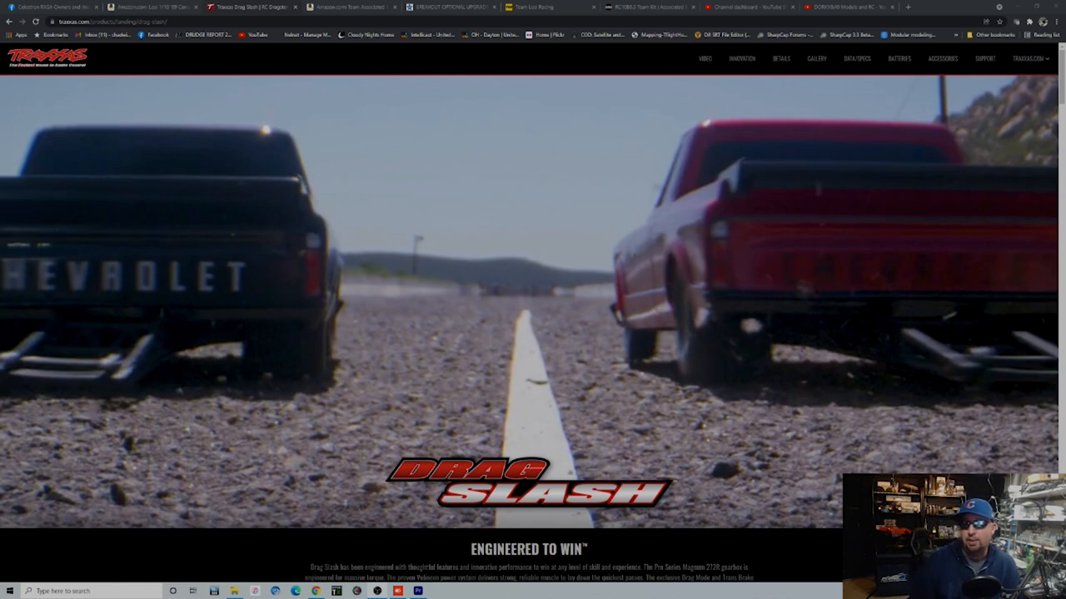
- View the Amazon listing for the Losi 1/10 '69 Camaro 22S No Prep drag car at $459.99
click(142, 7)
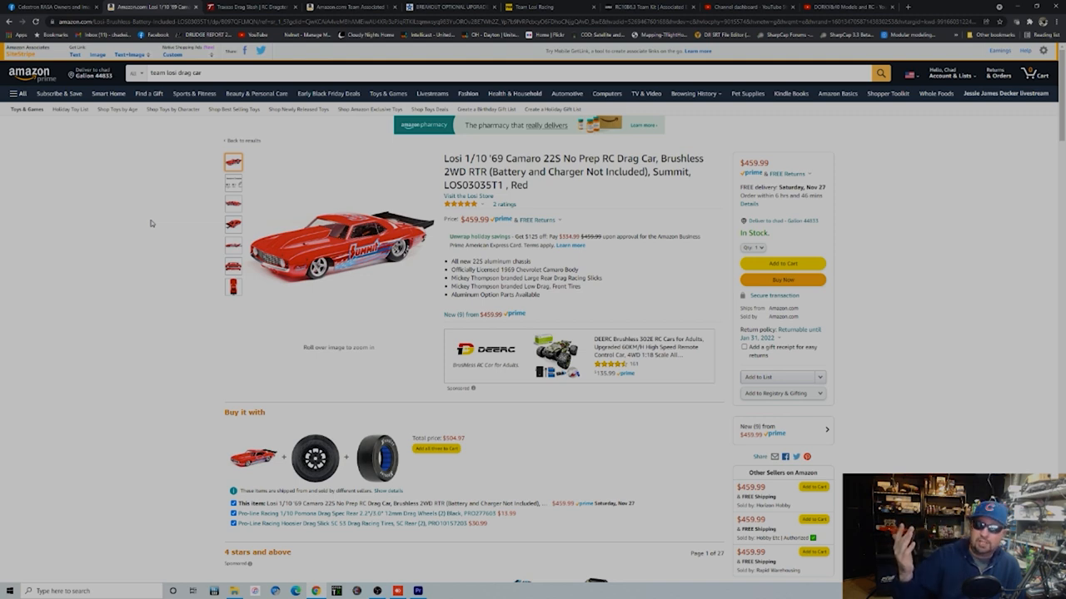
mouse_move(153, 223)
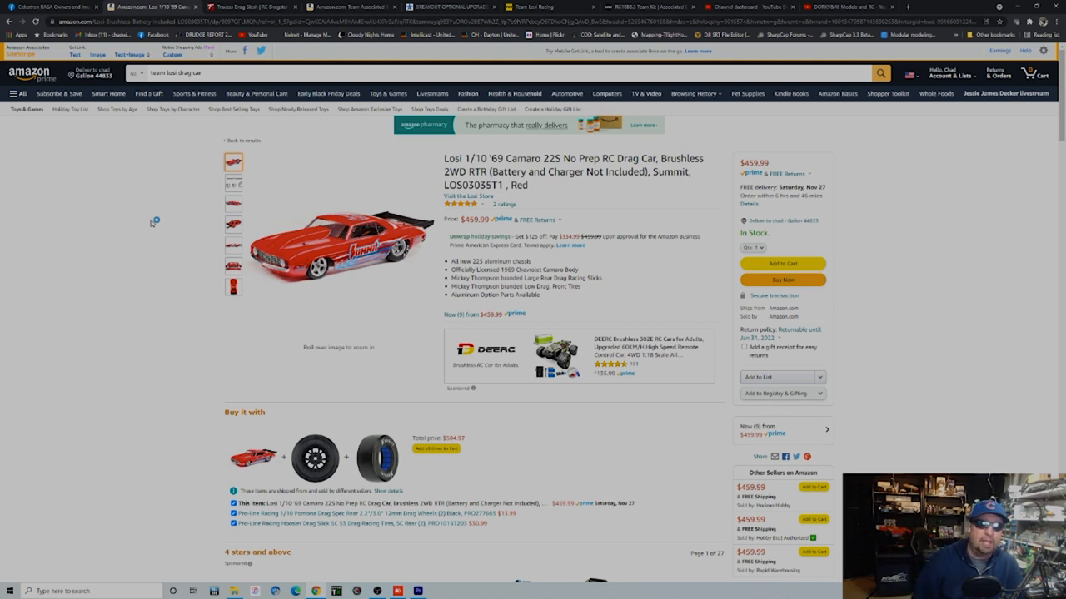
mouse_move(152, 223)
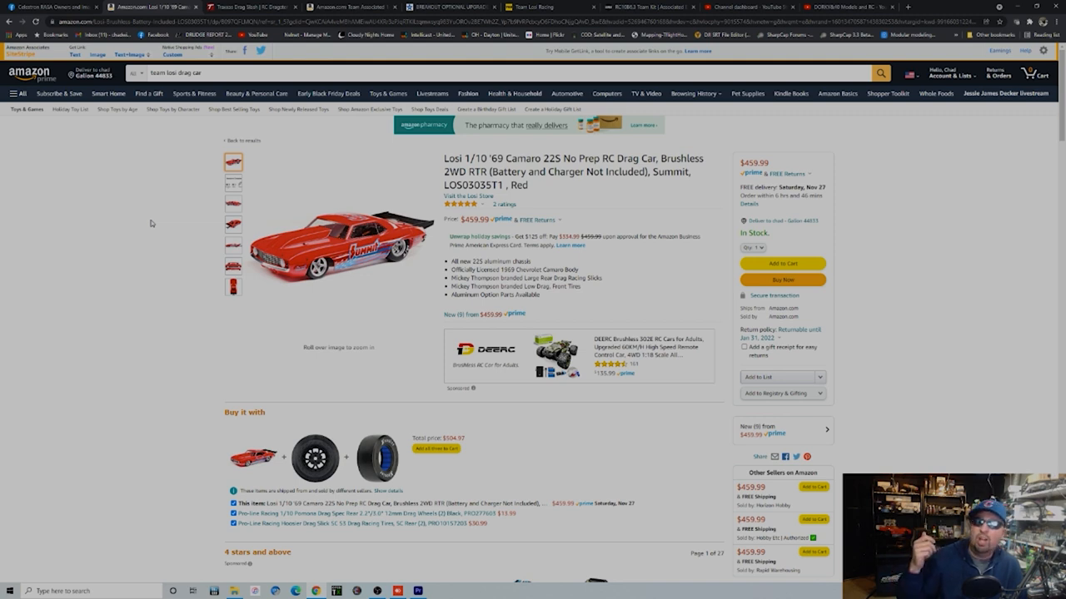
- View the Amazon listing for the orange Team Associated 1/10 DR10 2WD drag race car at $334.58
click(351, 7)
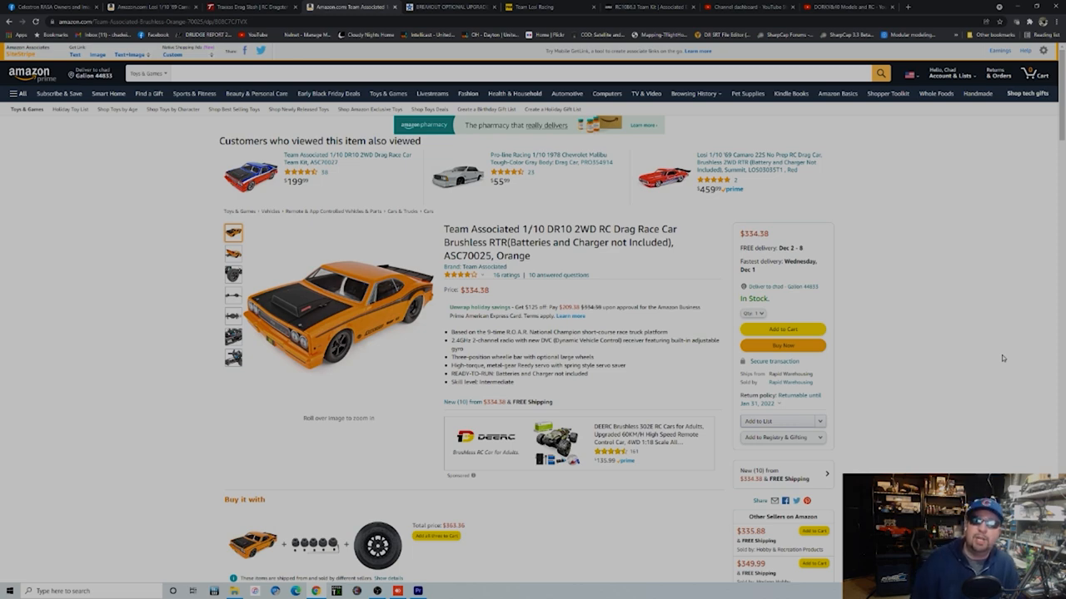
- View the Five Star Hobbies Breakout Optional Upgrades collection sorted by price high to low
click(441, 7)
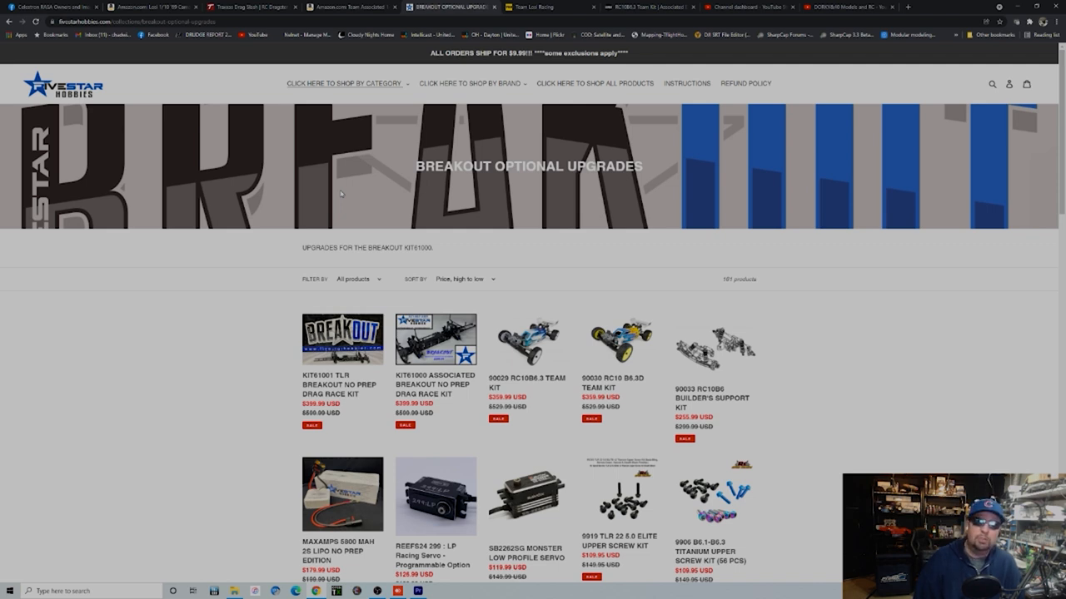
mouse_move(576, 259)
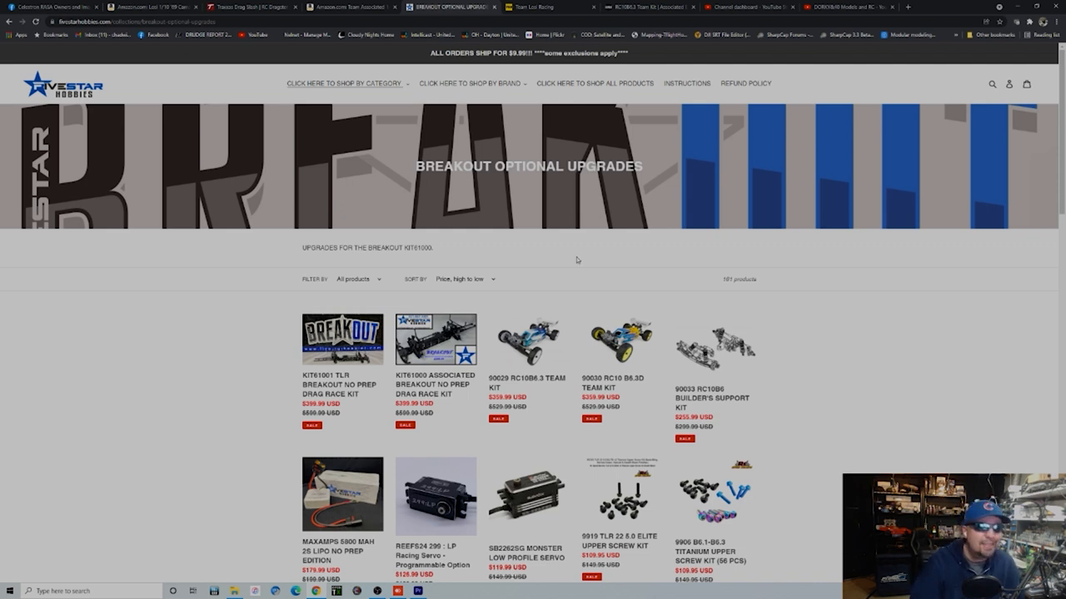
- Advance to page 2 of the Breakout Optional Upgrades listing and browse through its parts
scroll(down, 3)
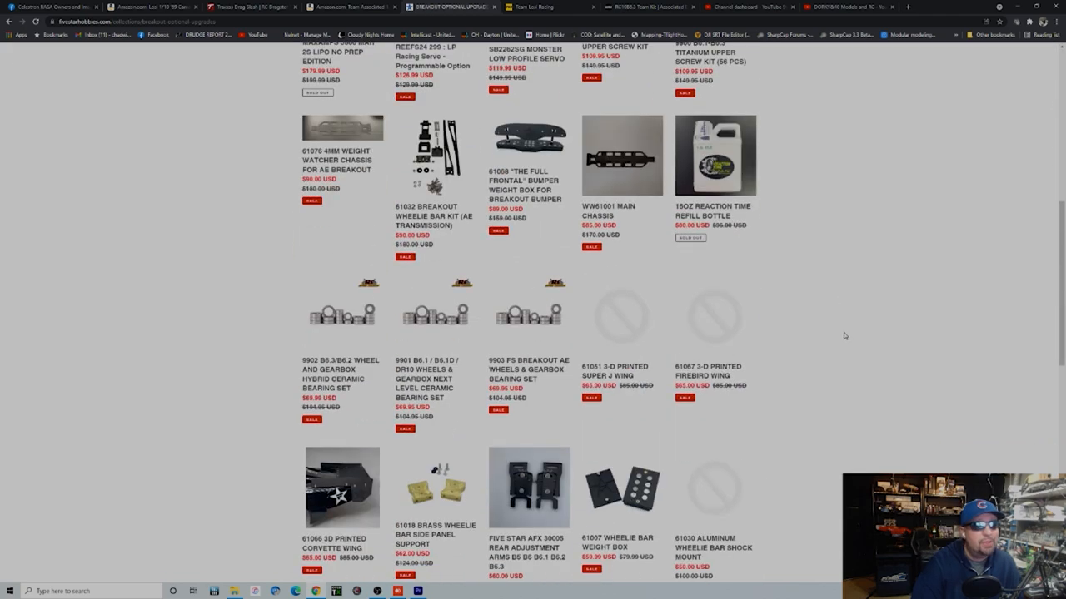
scroll(down, 3)
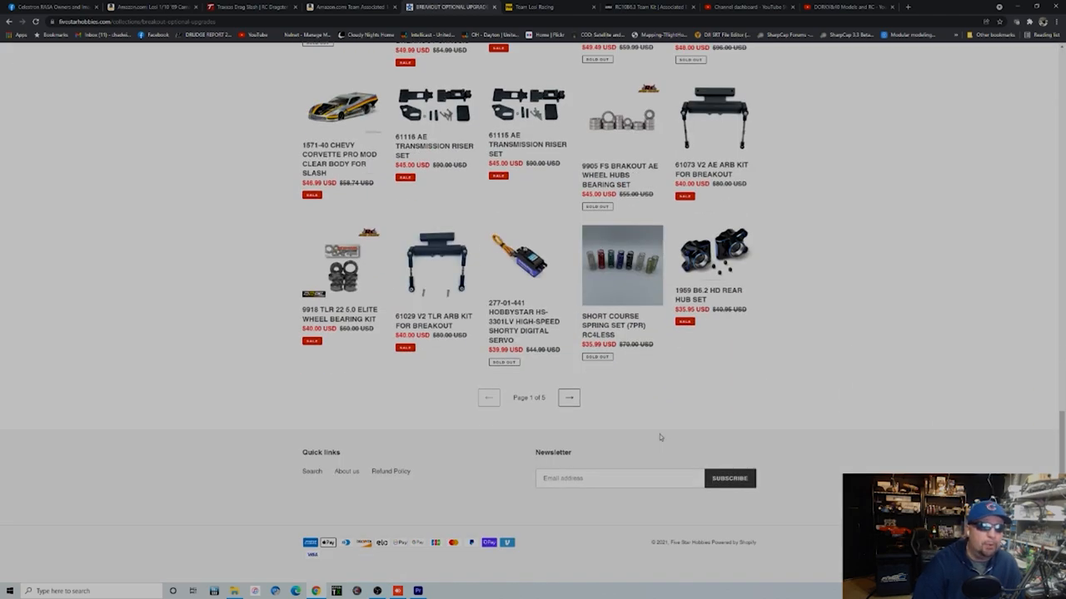
scroll(up, 3)
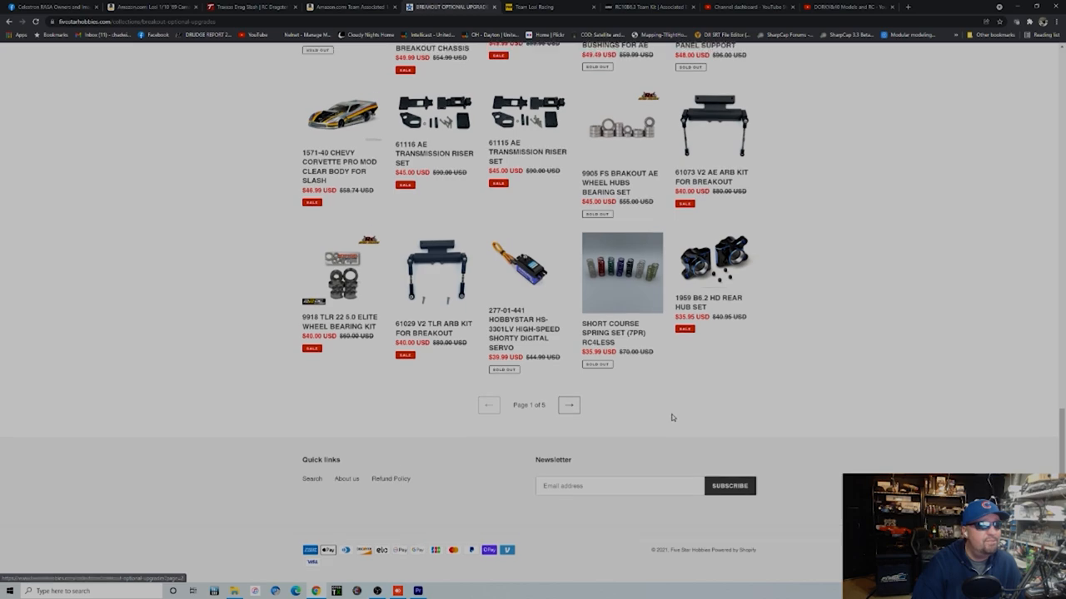
scroll(up, 3)
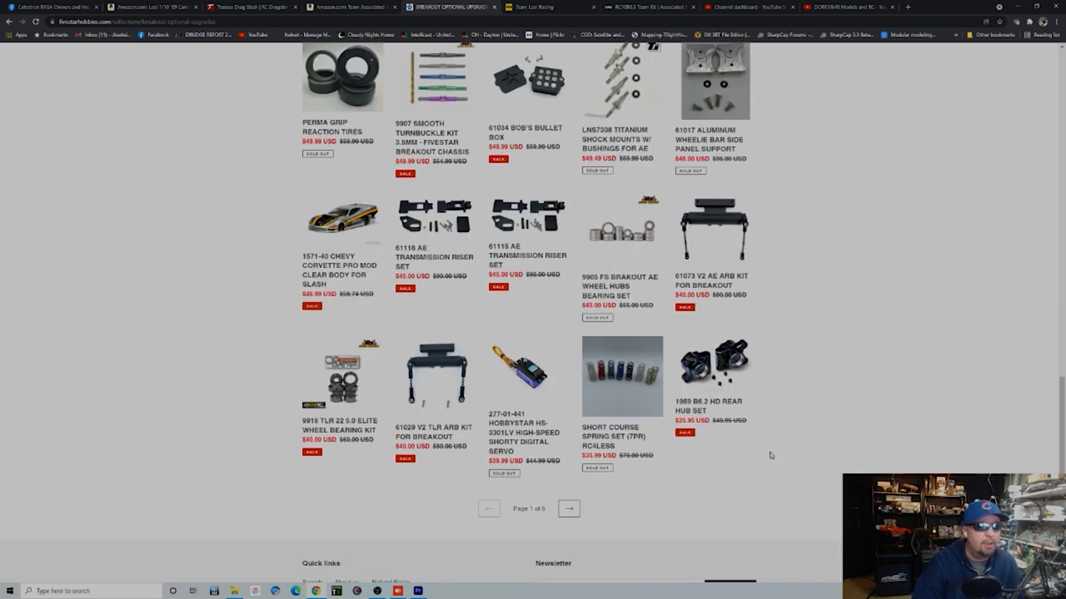
mouse_move(633, 523)
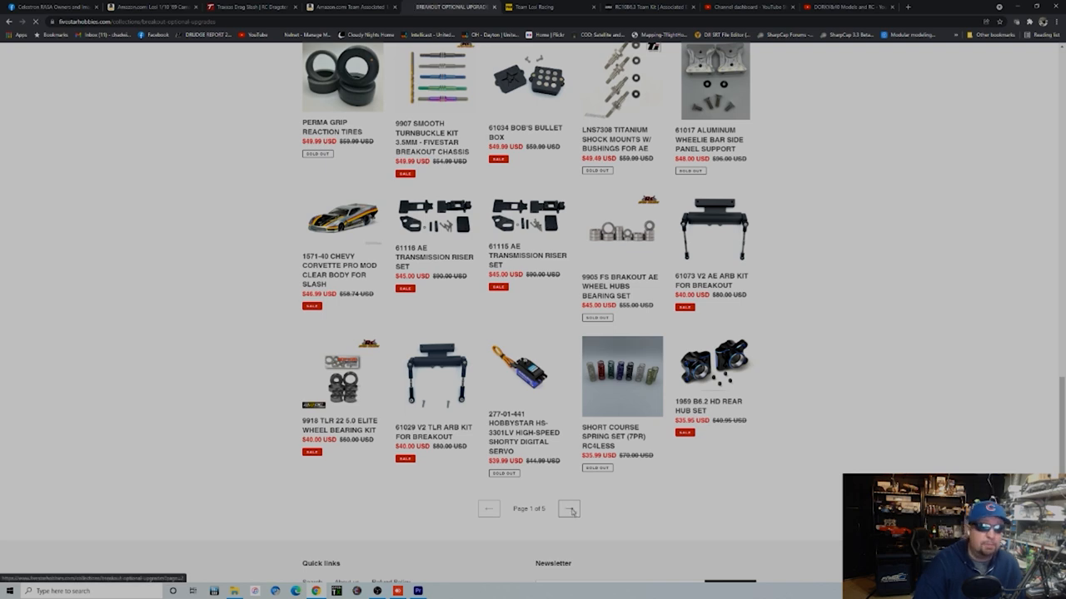
click(569, 510)
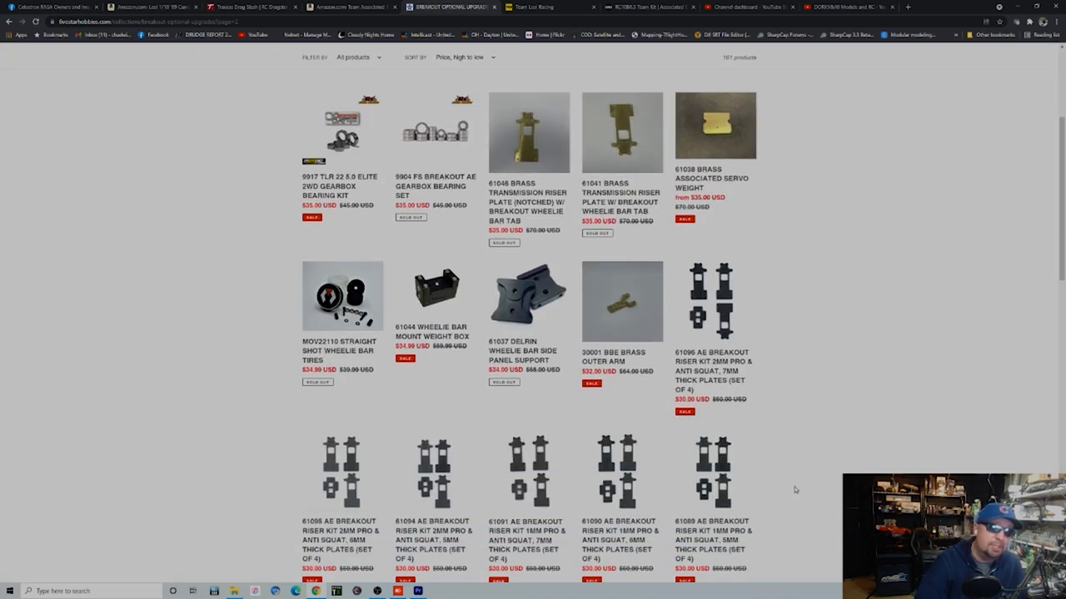
mouse_move(806, 489)
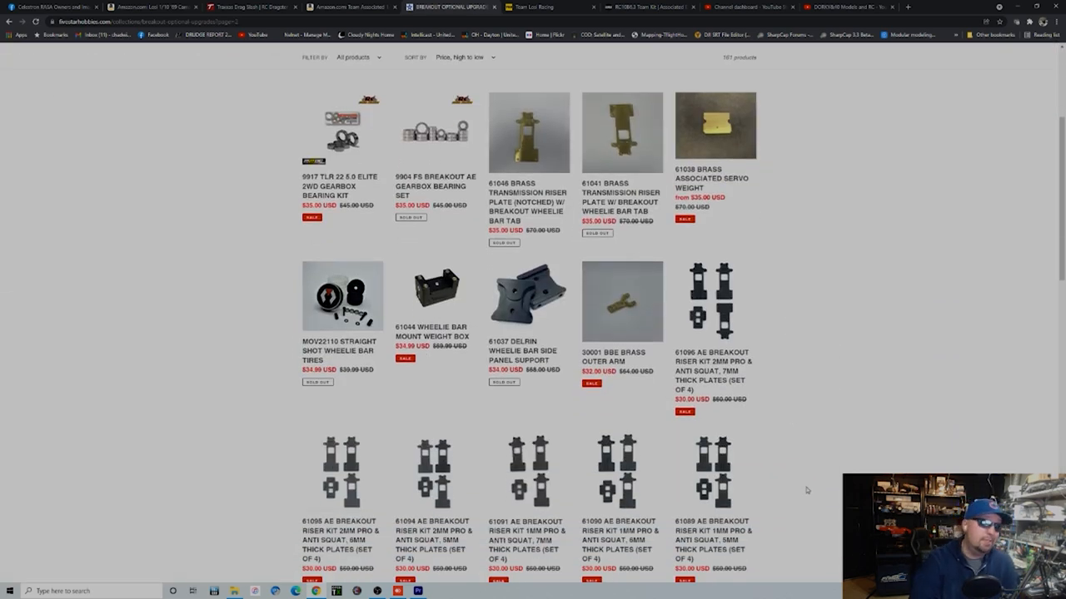
scroll(down, 3)
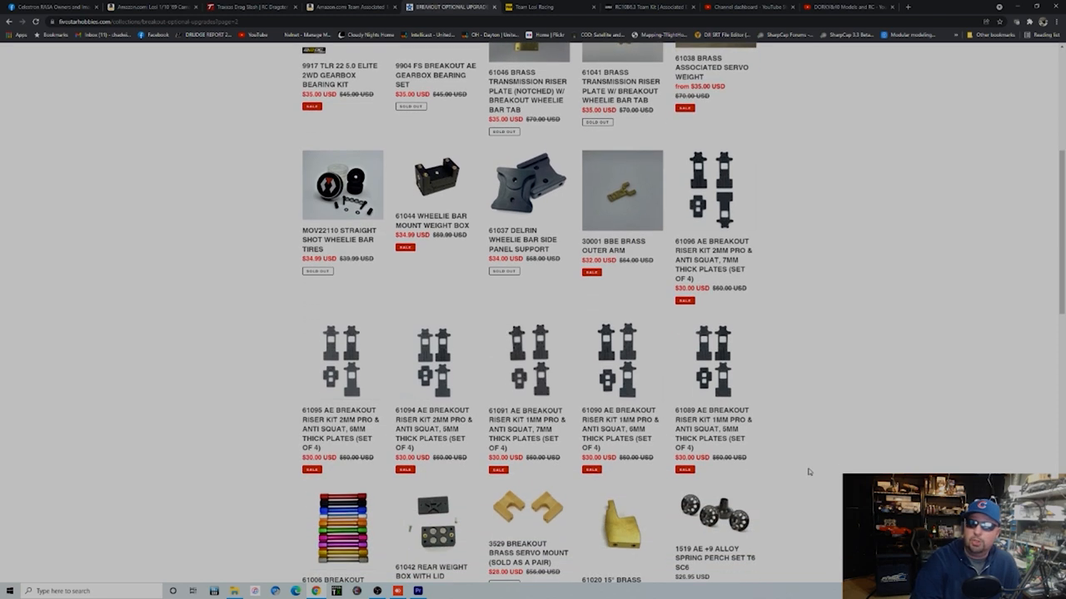
mouse_move(819, 472)
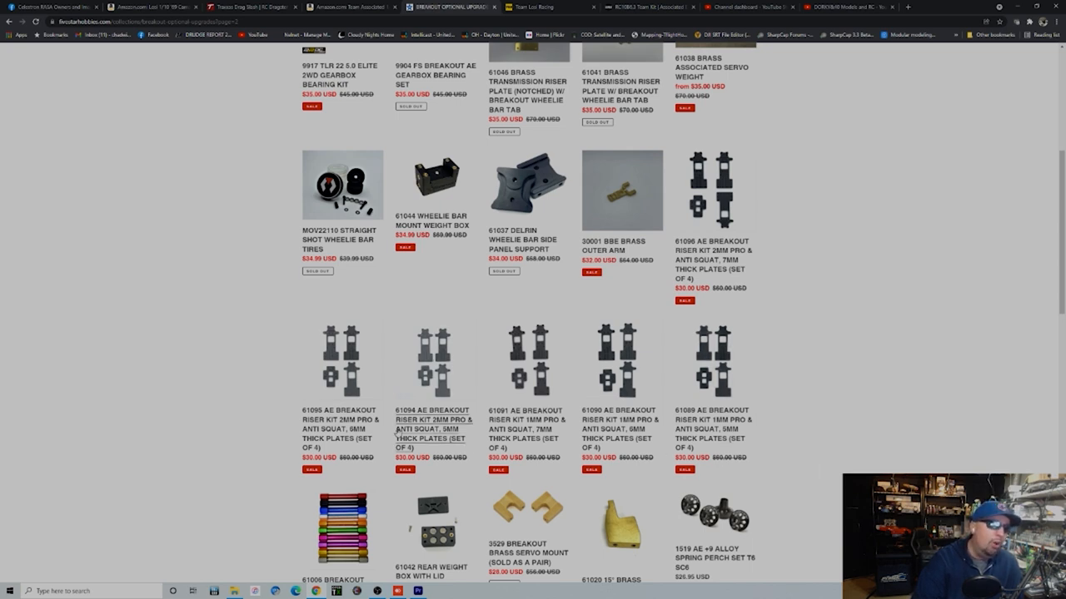
mouse_move(712, 413)
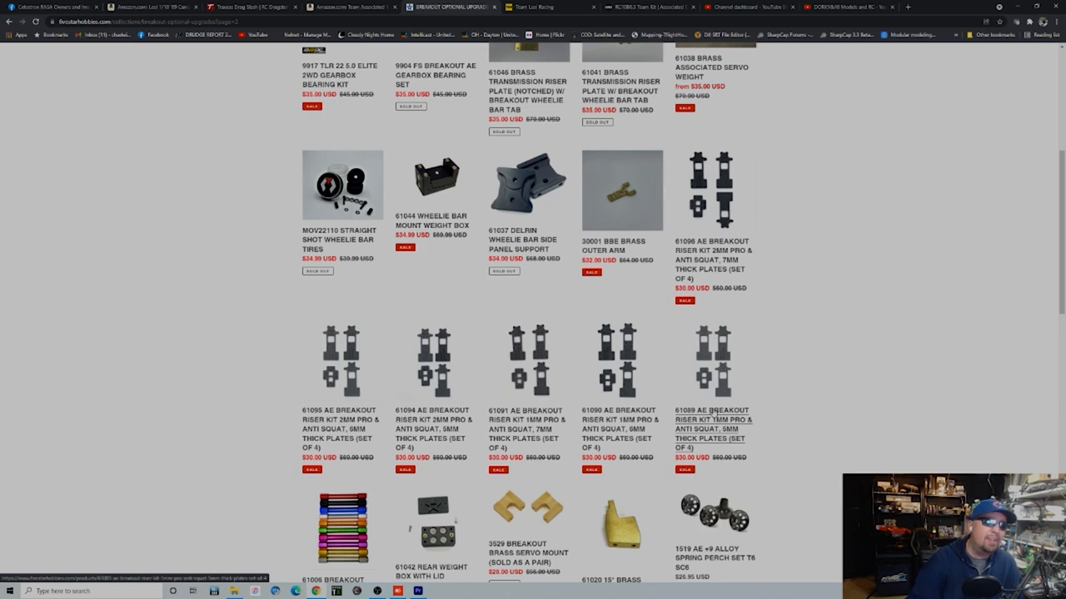
scroll(down, 3)
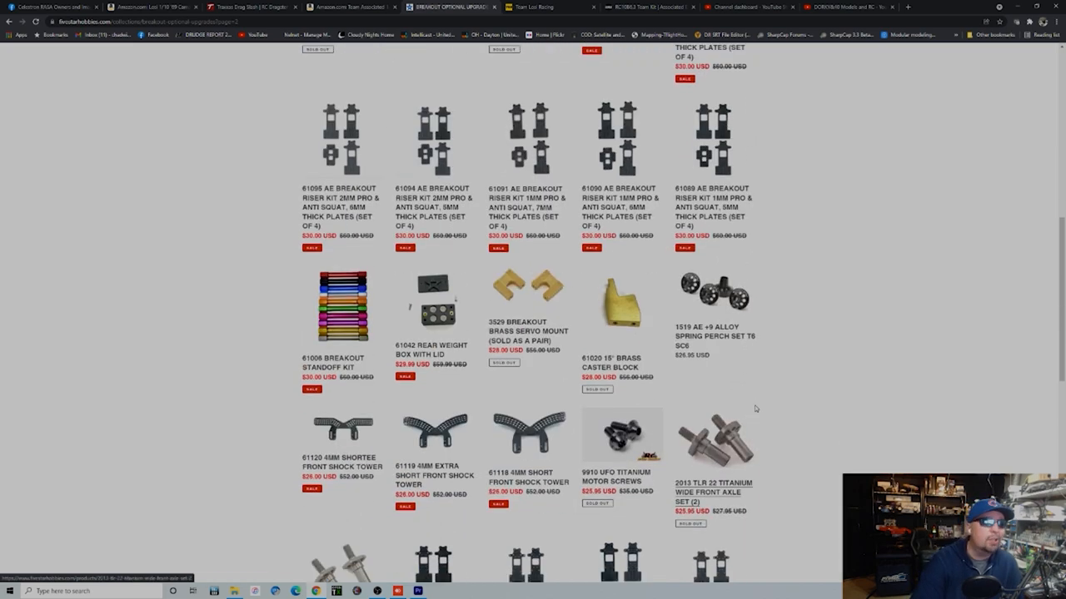
scroll(down, 3)
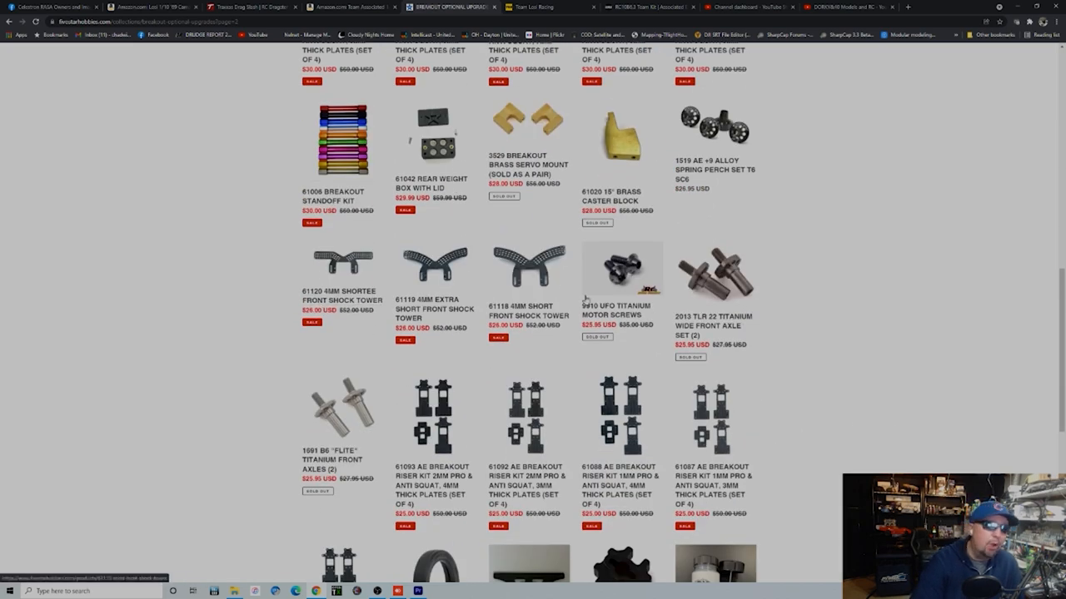
mouse_move(806, 348)
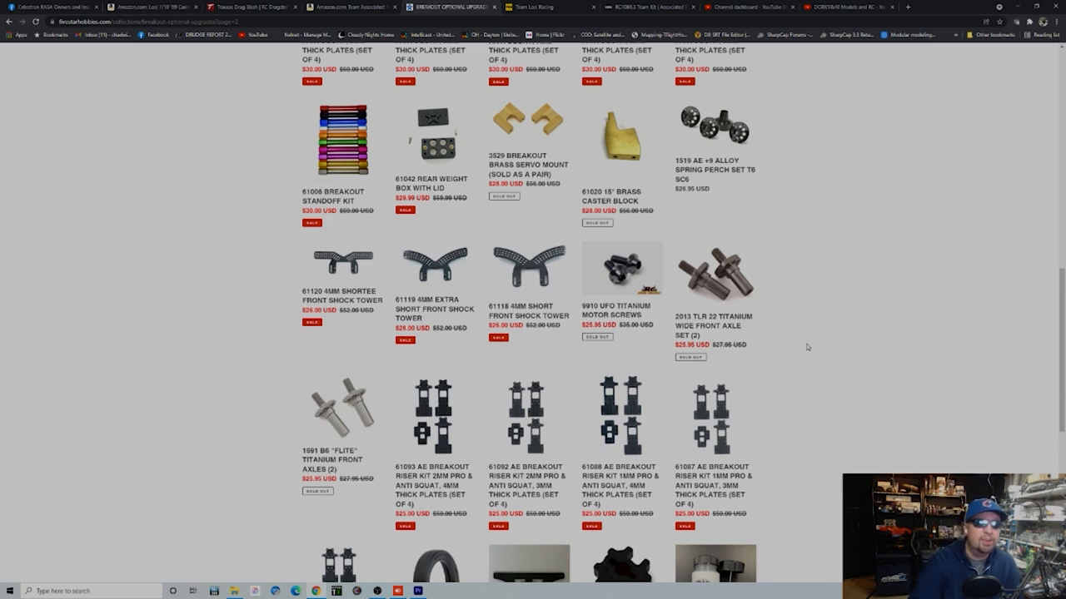
scroll(down, 3)
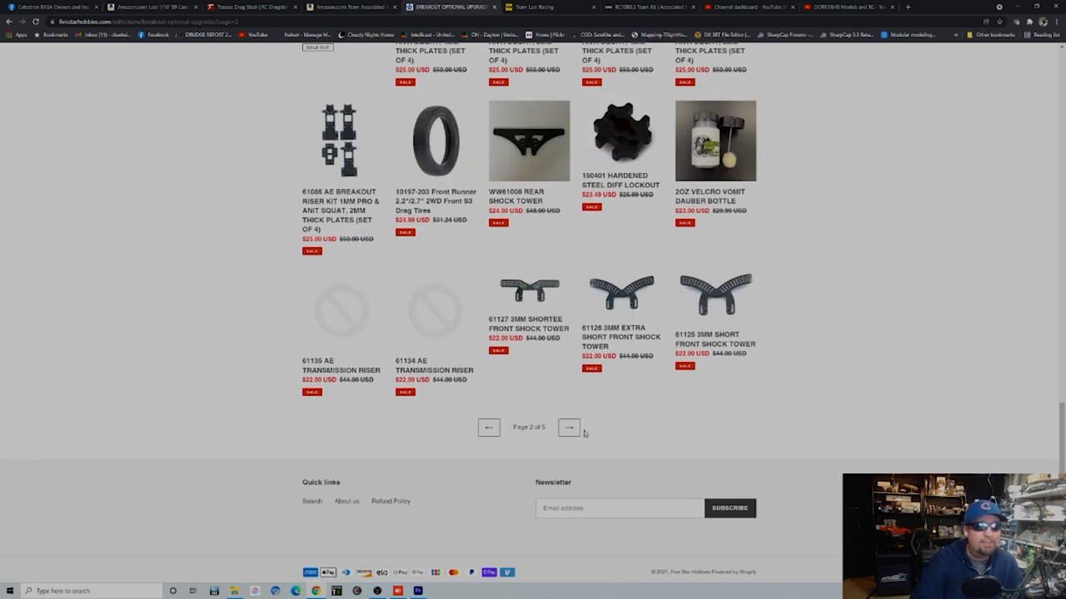
- Advance to page 3 of the Breakout upgrades and browse down through its parts
click(569, 426)
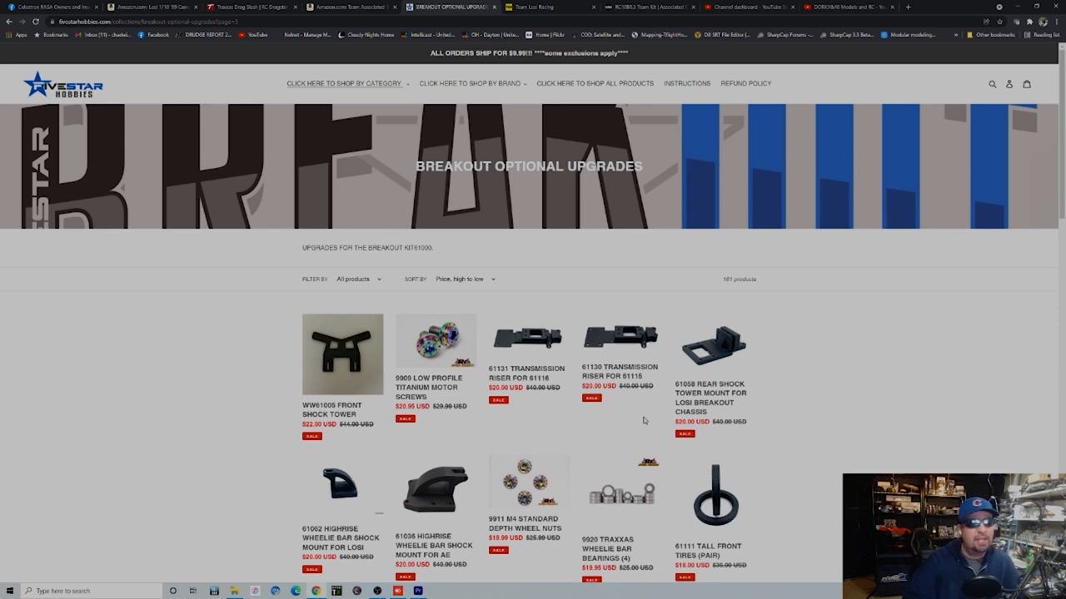
scroll(down, 3)
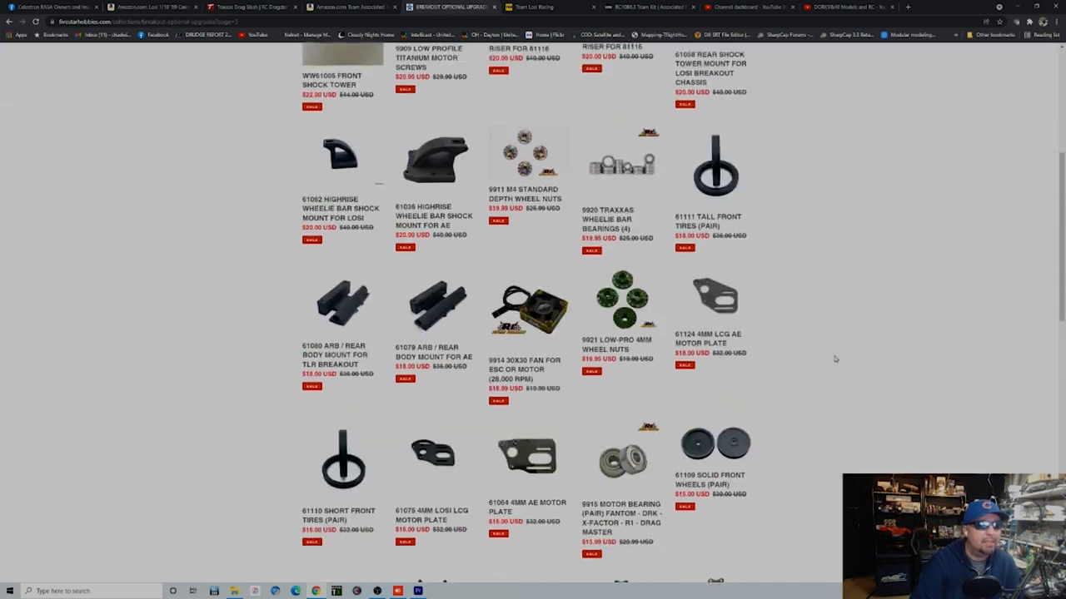
scroll(down, 3)
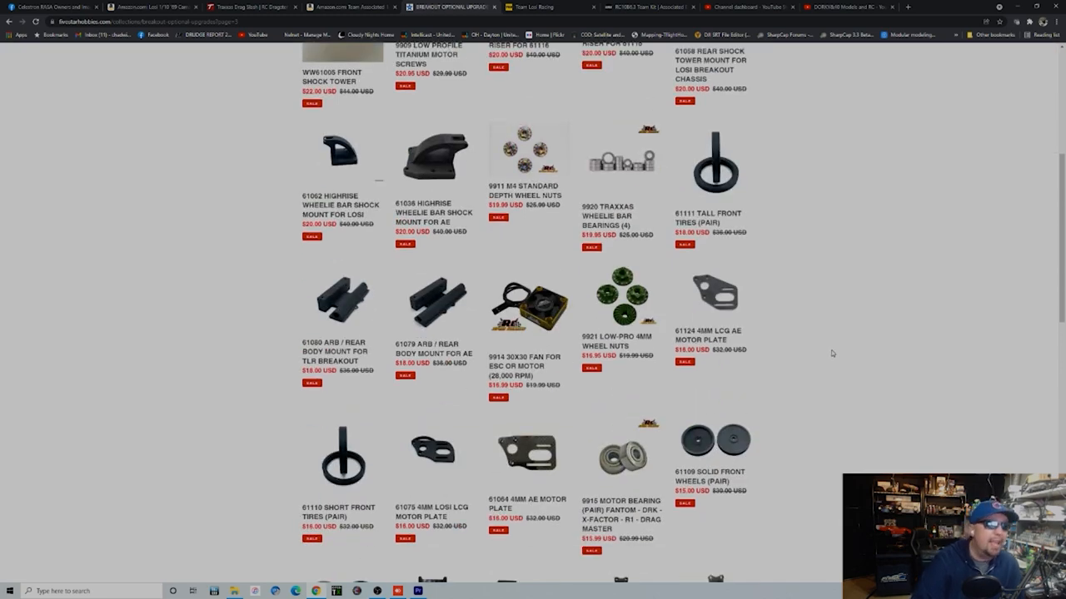
scroll(down, 3)
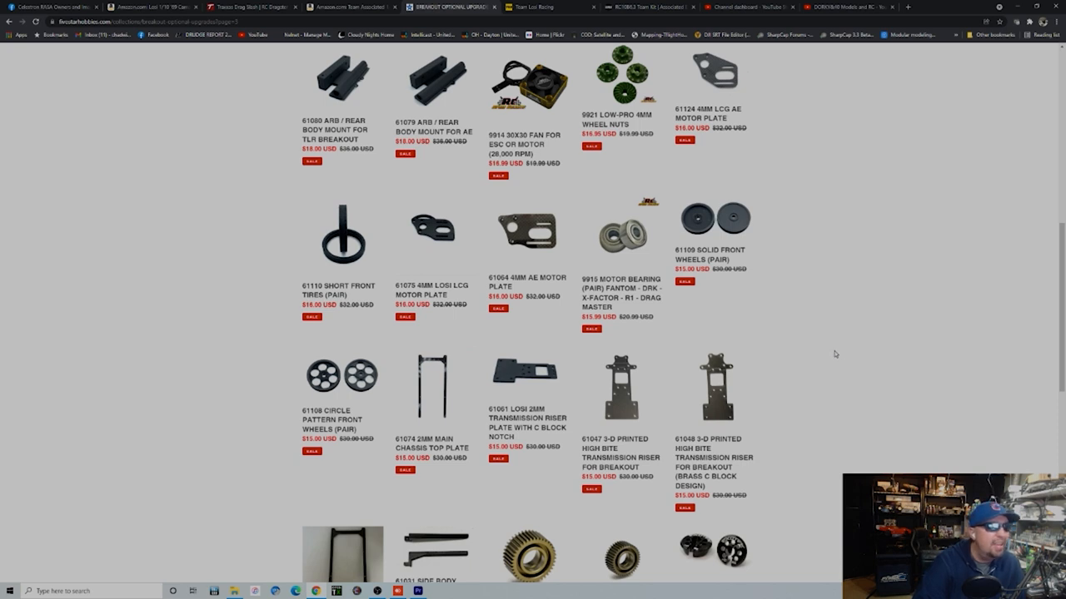
scroll(down, 3)
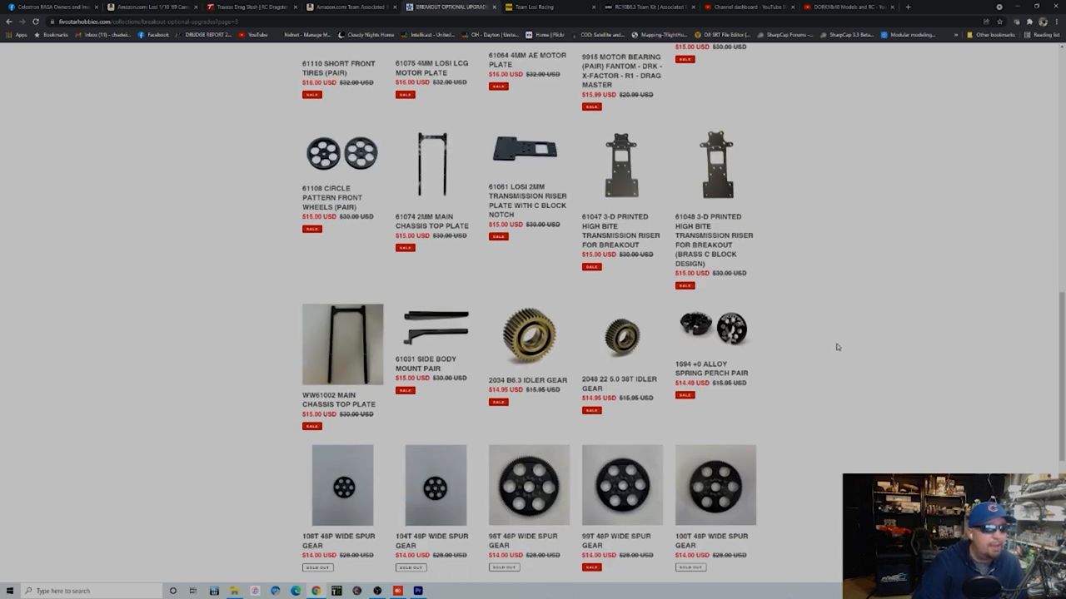
scroll(down, 3)
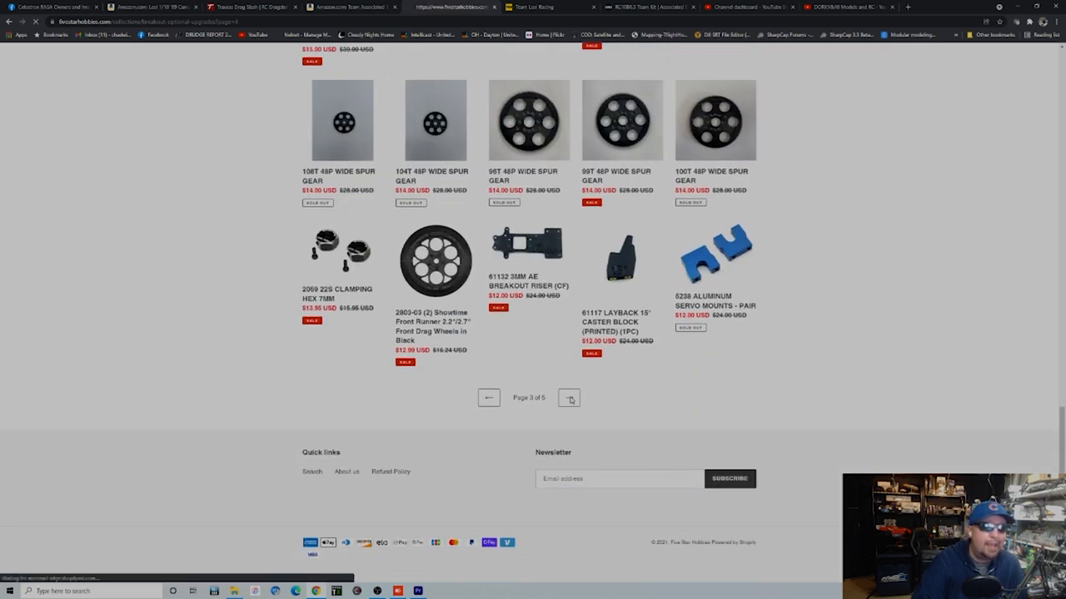
- Advance to page 4 of 5, browsing cheaper parts like body posts, clips and braces to the end
click(569, 397)
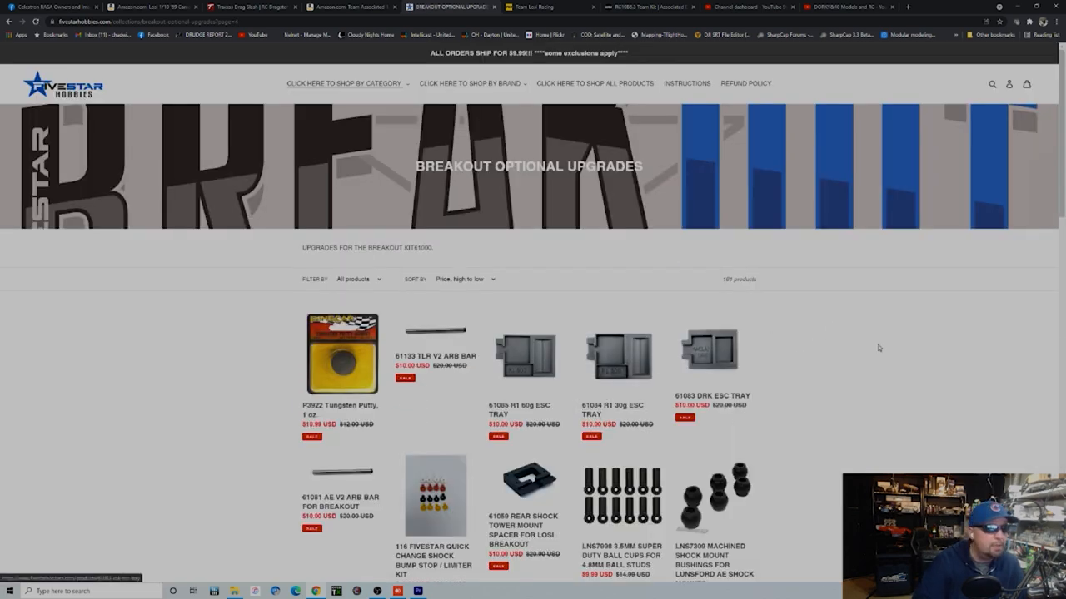
scroll(down, 3)
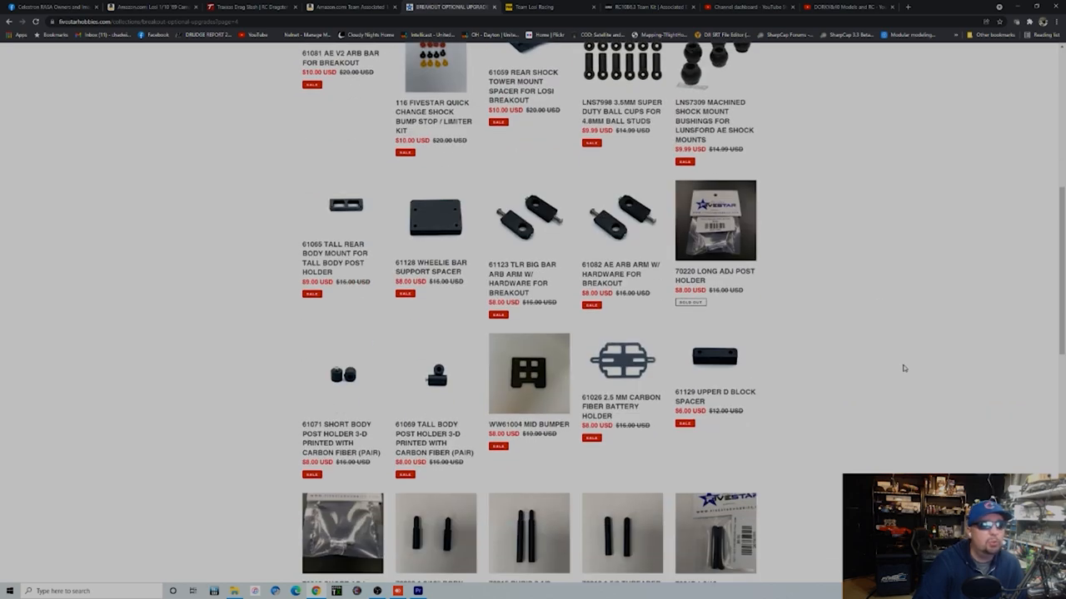
scroll(down, 3)
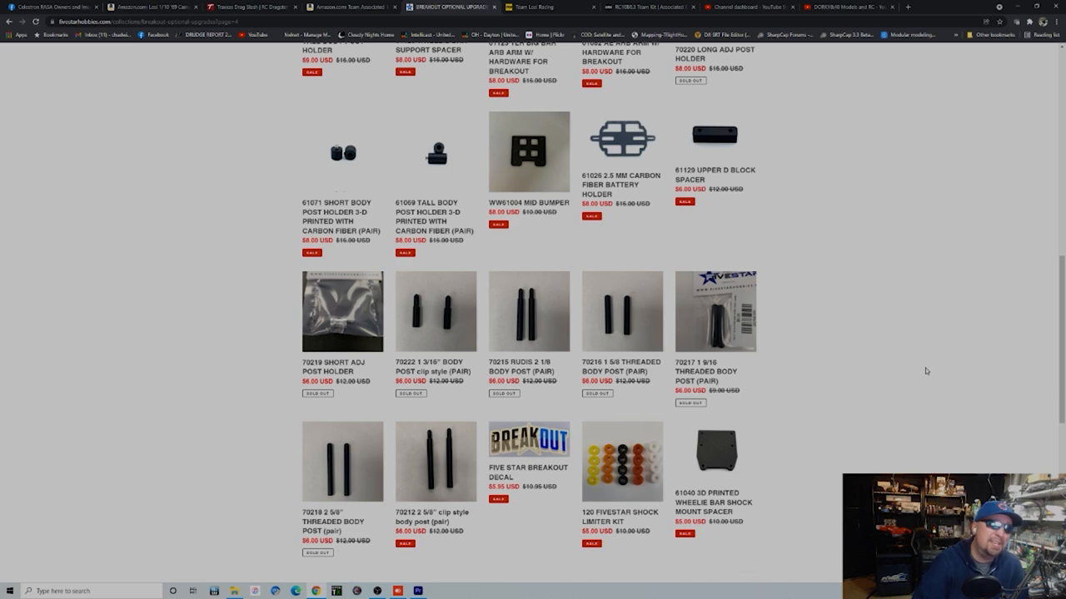
scroll(down, 3)
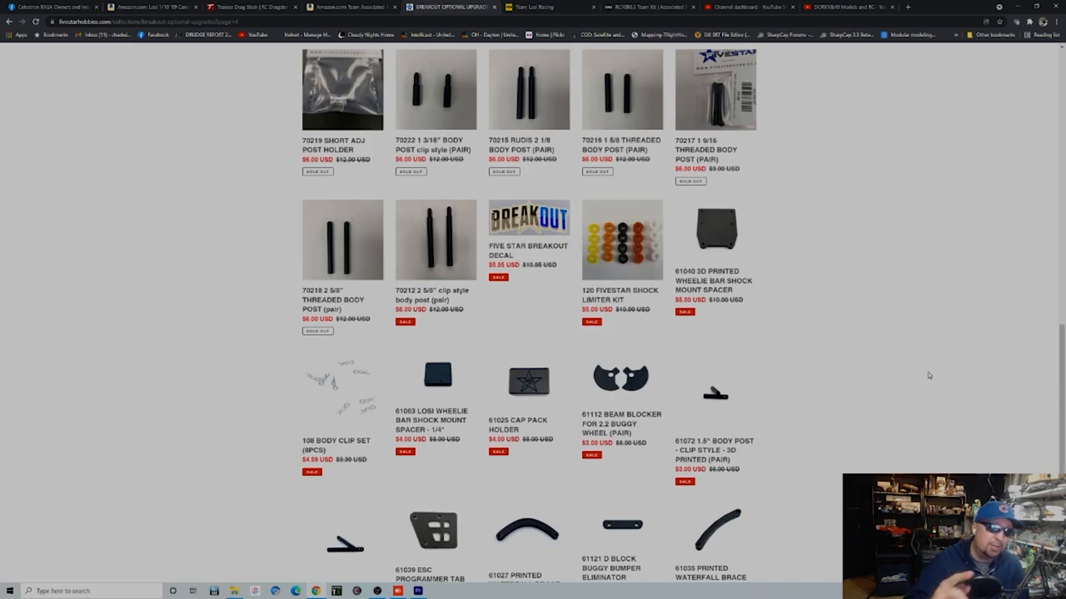
scroll(down, 3)
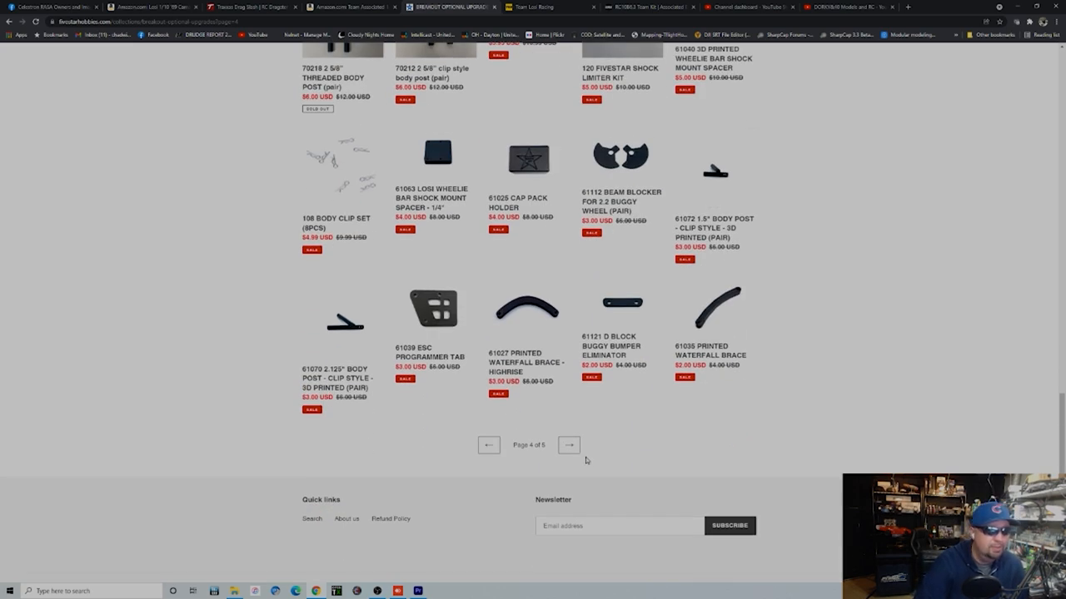
- View Team GFRP's Apollo Drag Car page at $629.95, then the Team Associated RC10B6.3 Team Kit page
click(450, 7)
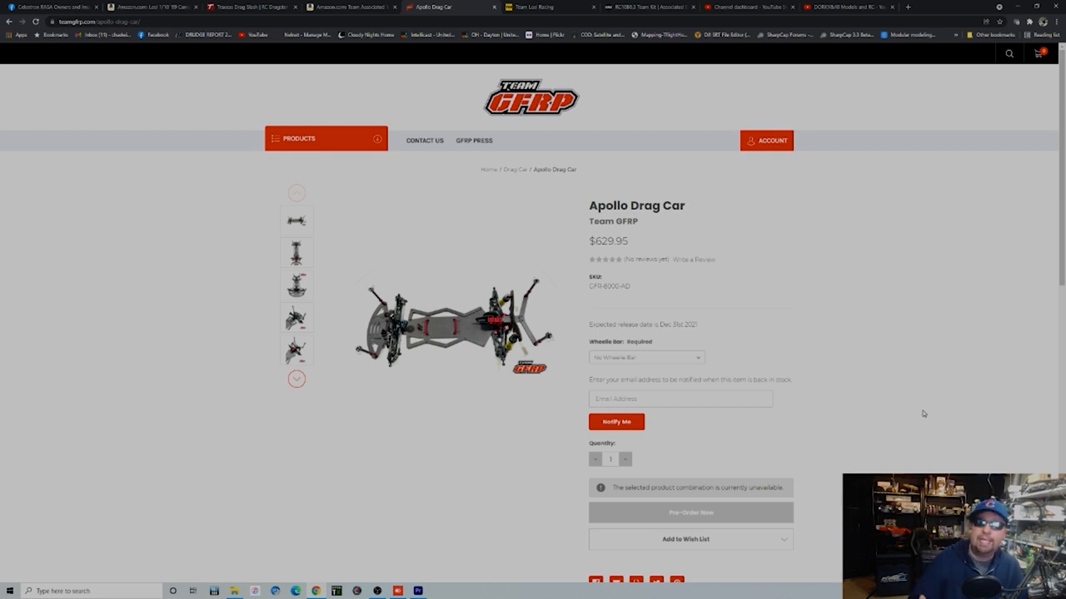
mouse_move(938, 387)
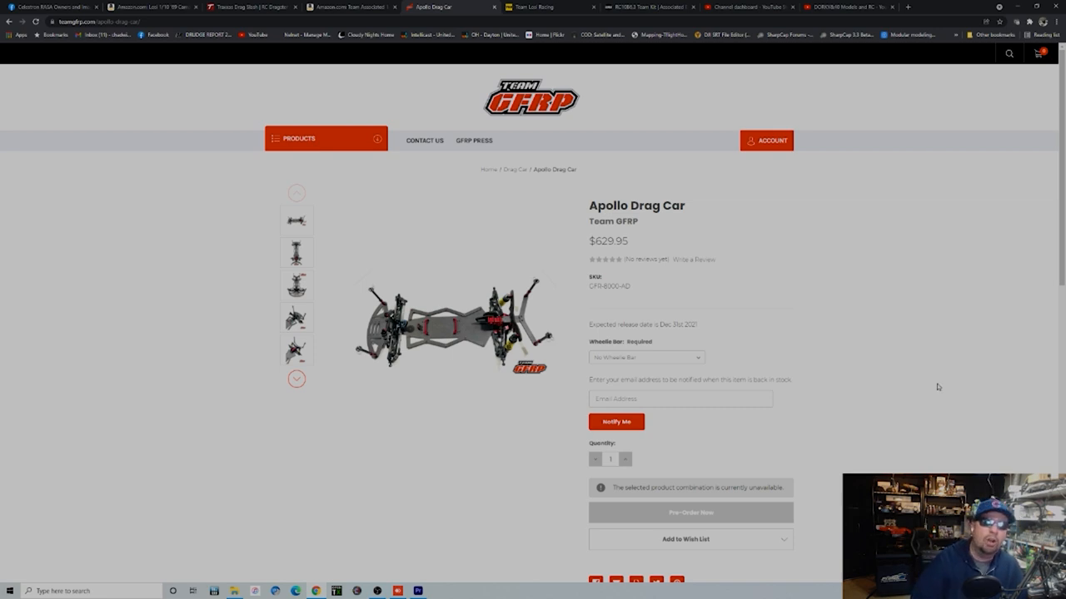
click(647, 7)
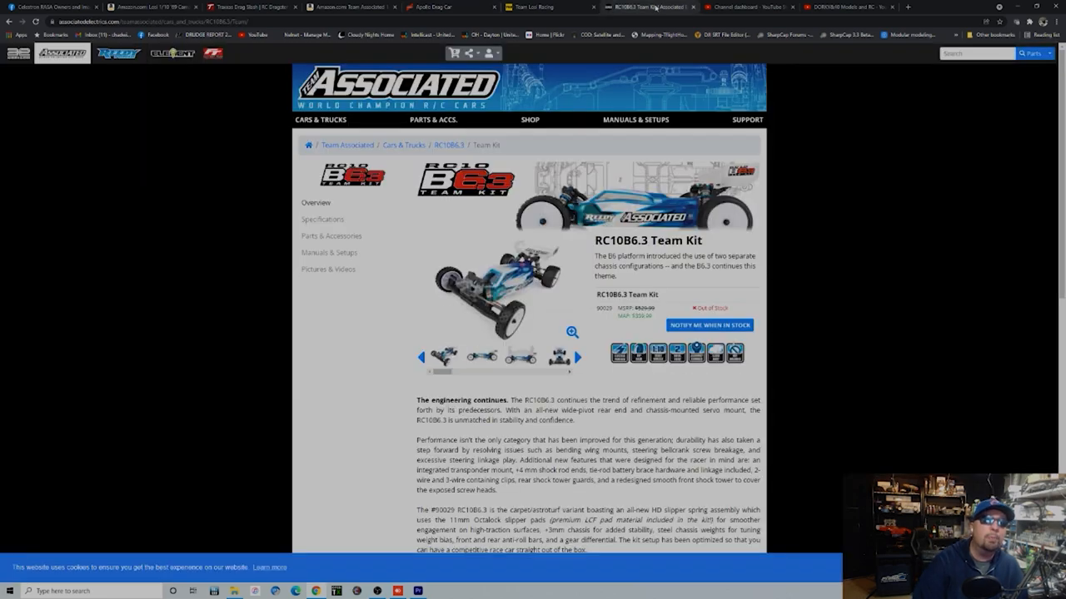